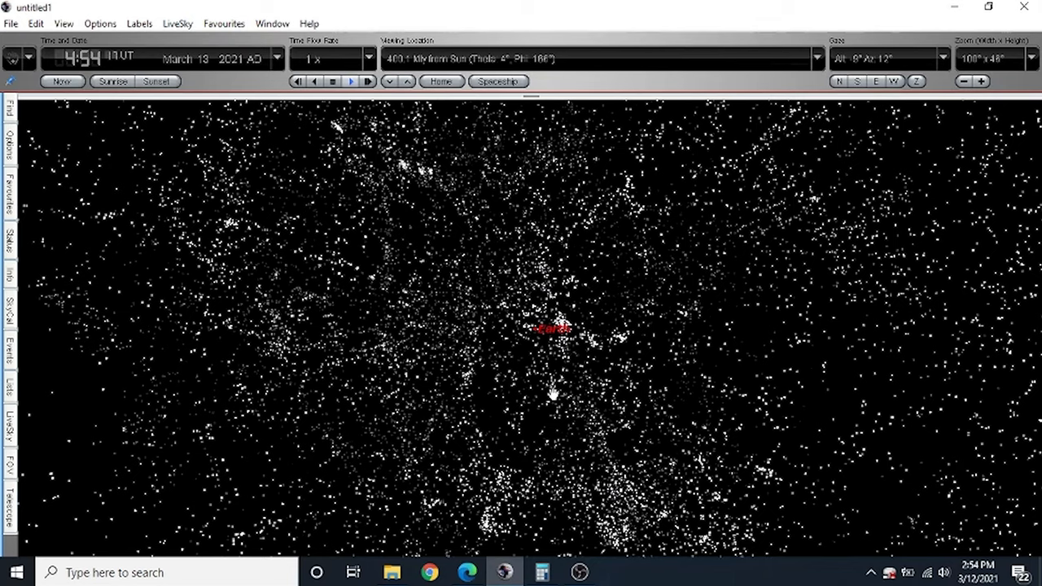
# - Select Earth's label and use Go There to fly from deep space toward Earth
pyautogui.click(547, 344)
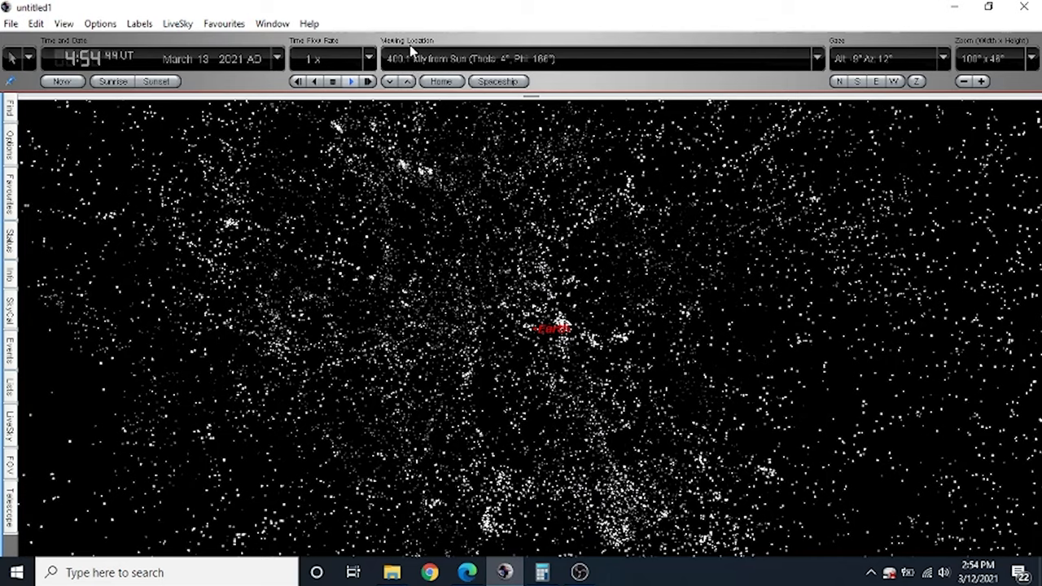
pyautogui.click(555, 329)
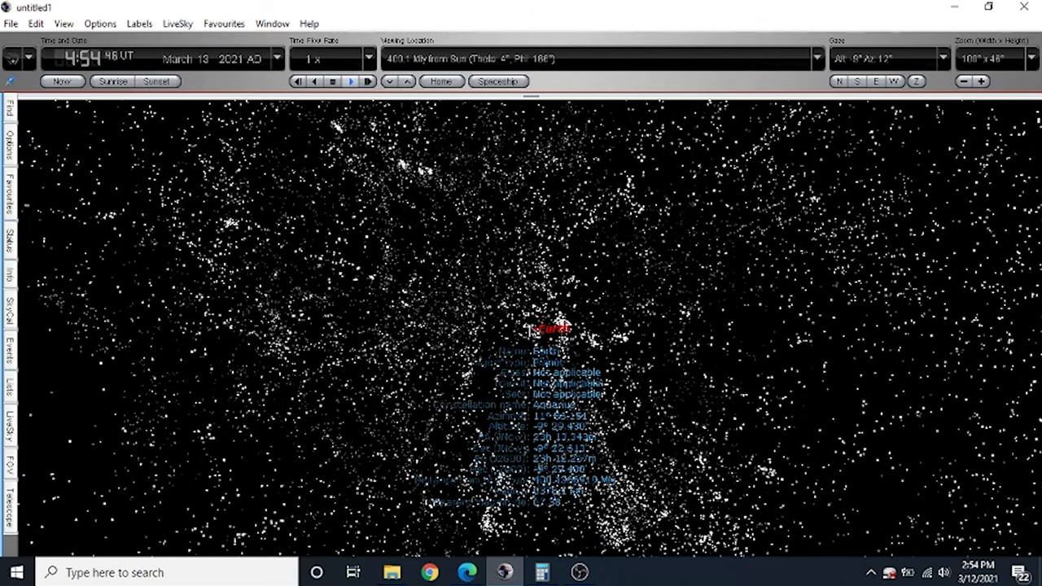
pyautogui.rightClick(549, 327)
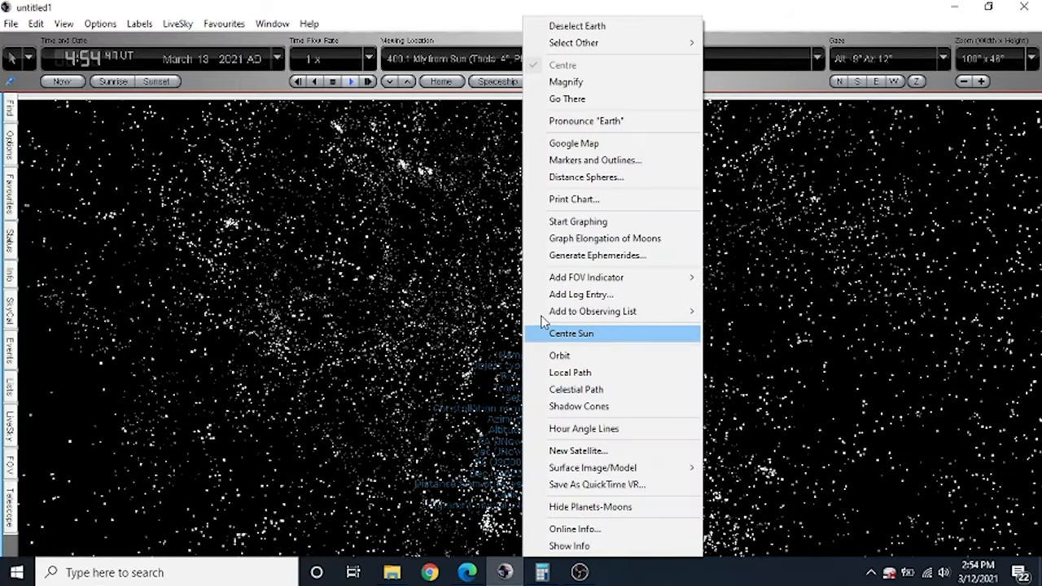
pyautogui.click(571, 333)
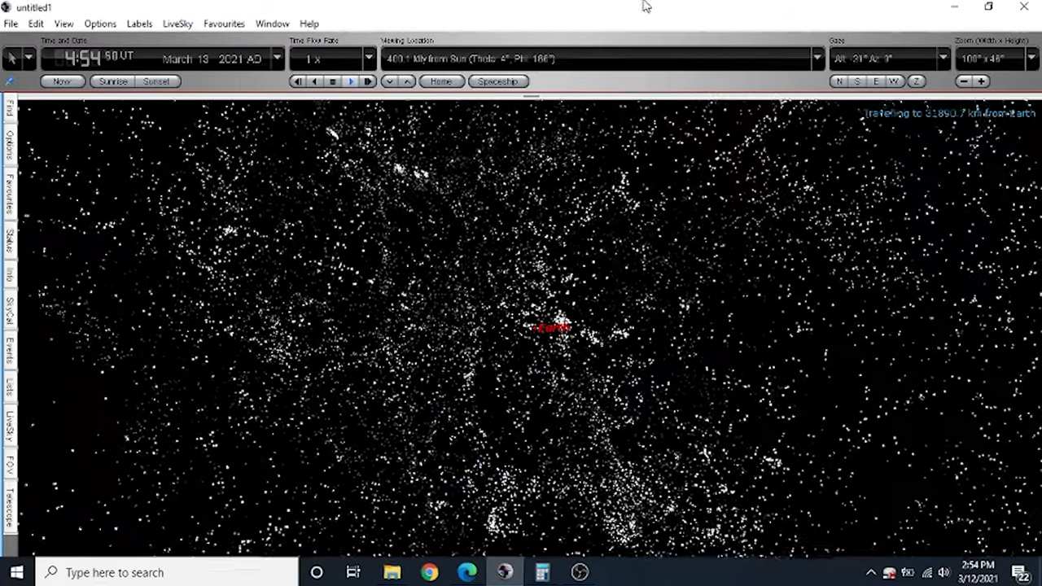